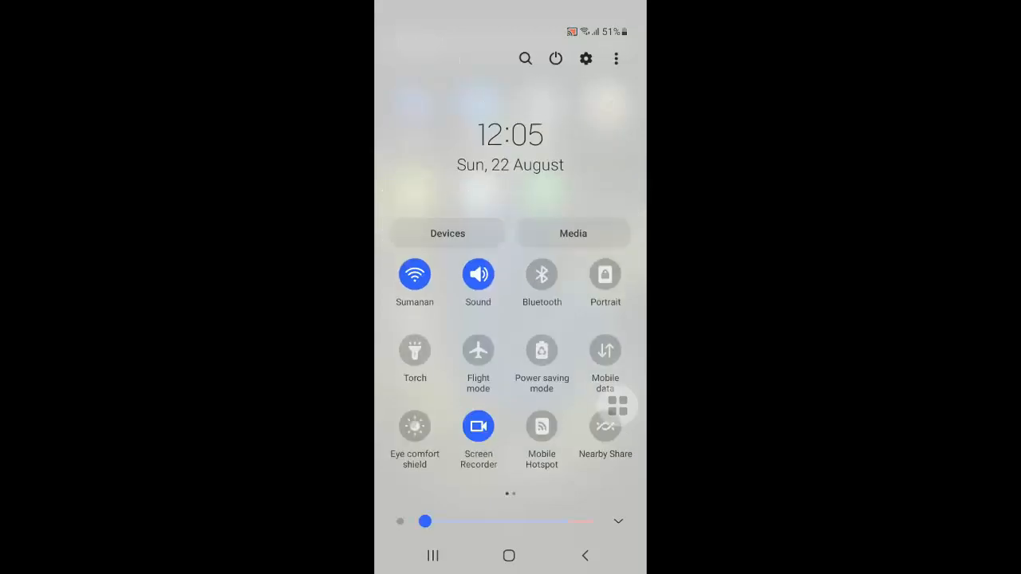
Toggle Flight mode on and then off again from its Quick Settings tile
{"action": "left_click", "coordinate": [478, 351]}
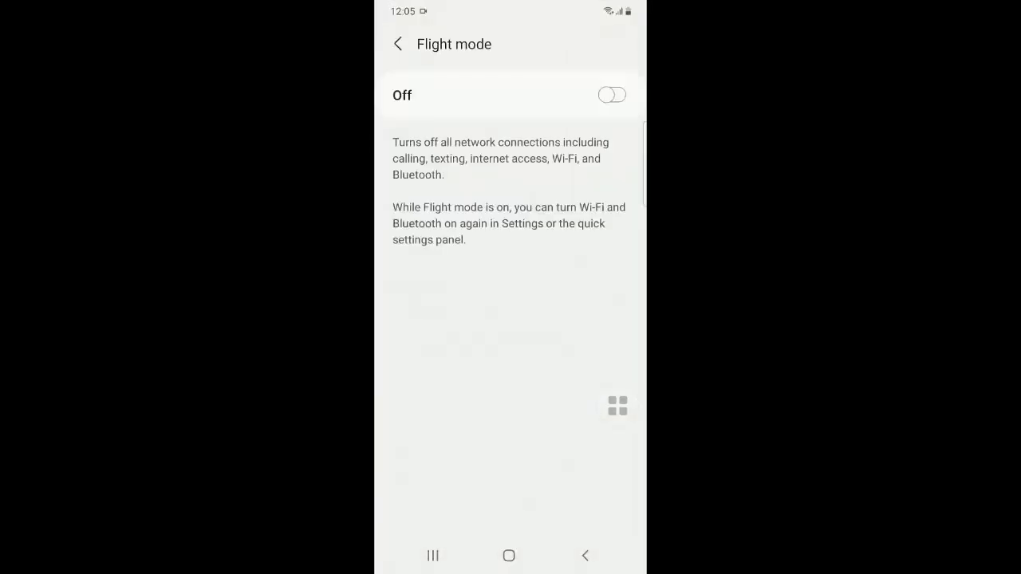
{"action": "left_click", "coordinate": [612, 96]}
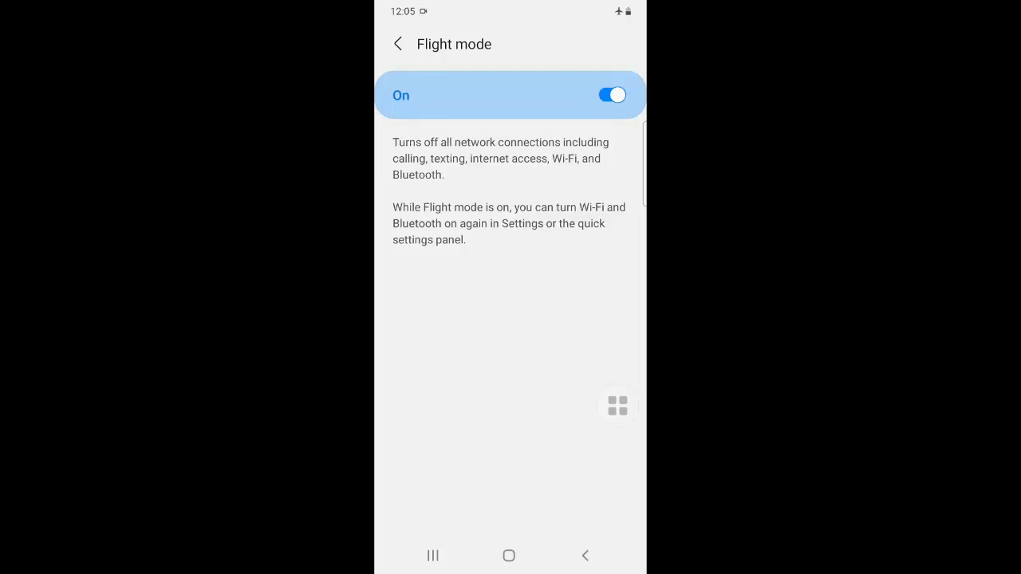
{"action": "left_click", "coordinate": [613, 95]}
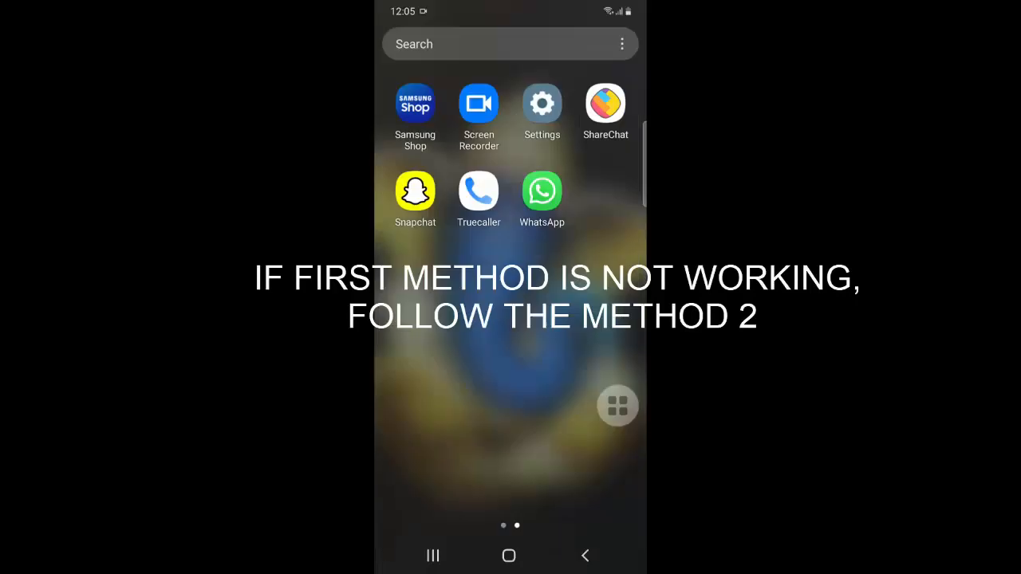
Go into Settings > Apps and scroll the installed apps list down to Messages
{"action": "left_click", "coordinate": [543, 104]}
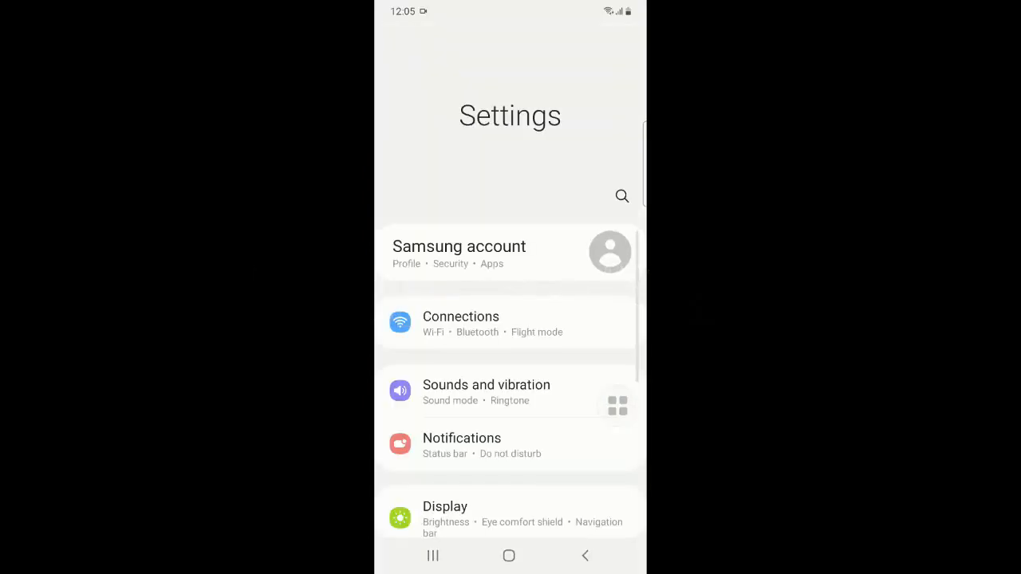
{"action": "scroll", "scroll_direction": "down", "scroll_amount": 3}
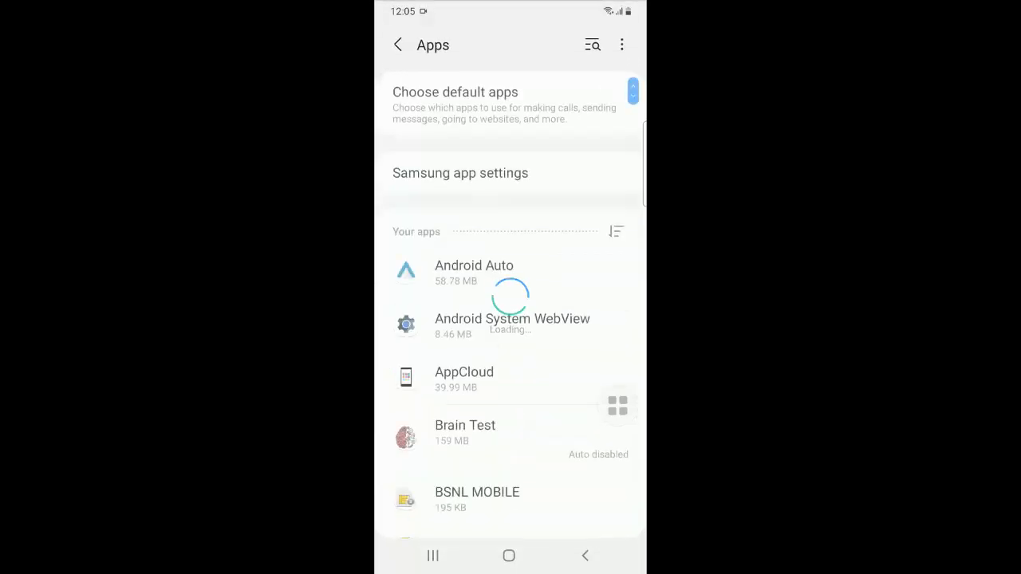
{"action": "scroll", "scroll_direction": "down", "scroll_amount": 3}
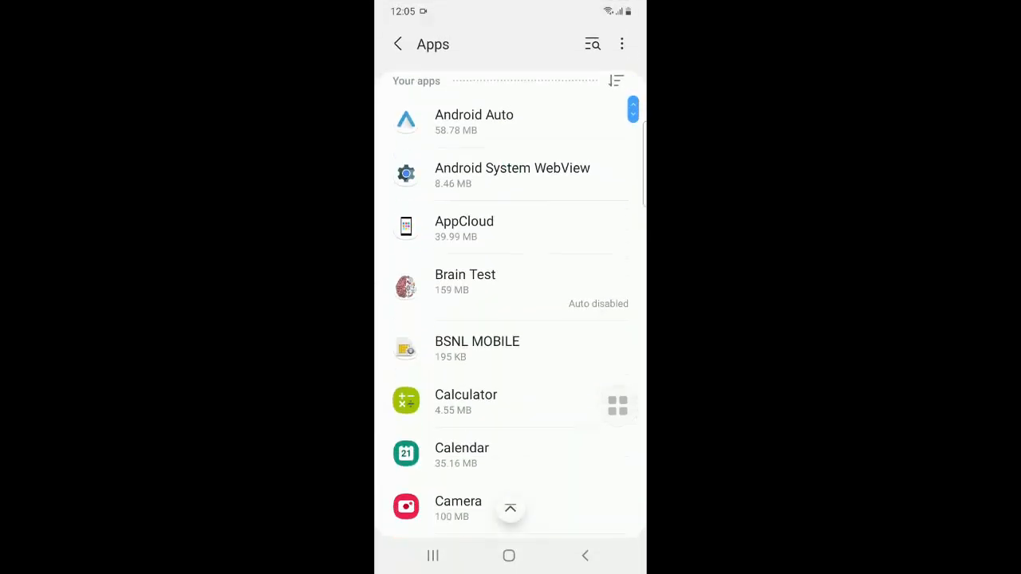
{"action": "scroll", "scroll_direction": "down", "scroll_amount": 3}
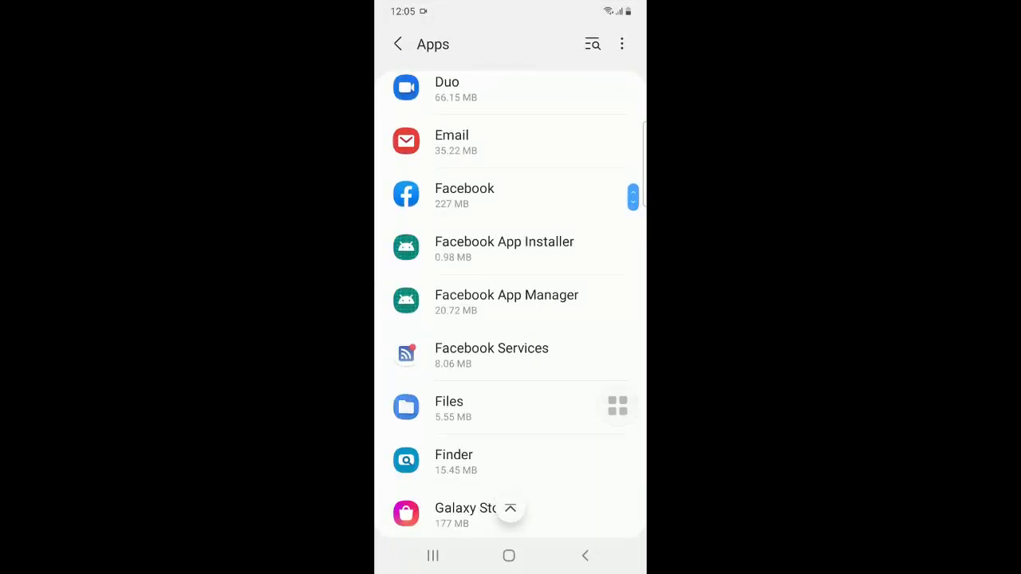
{"action": "scroll", "scroll_direction": "down", "scroll_amount": 3}
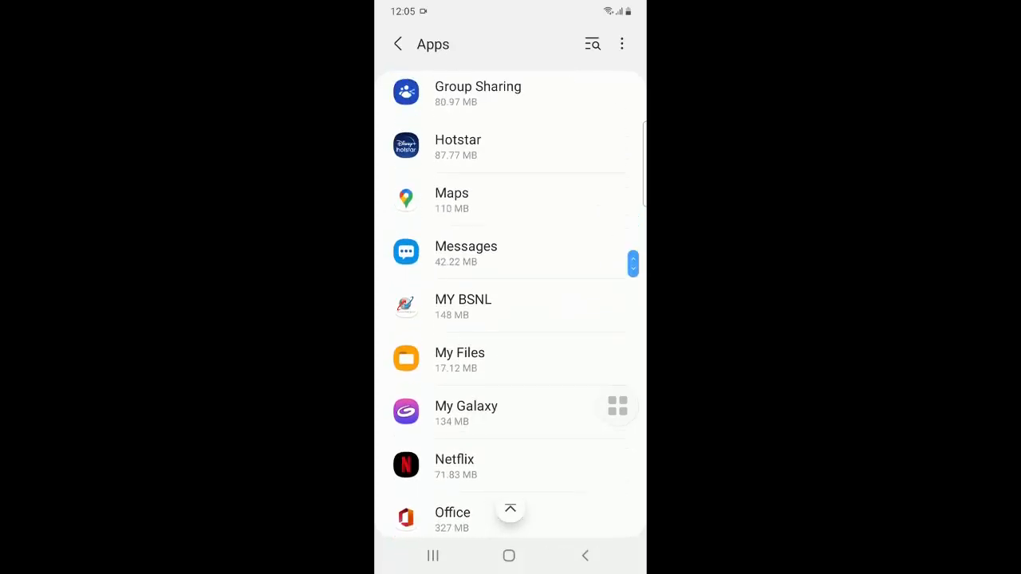
Show the Messages app's Storage page with app, data, cache and total usage
{"action": "left_click", "coordinate": [466, 245]}
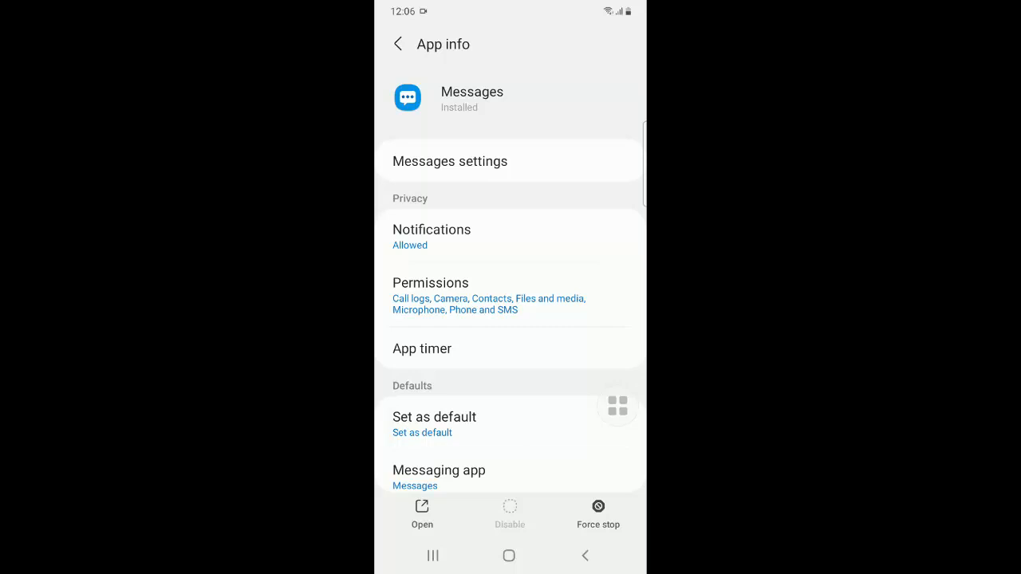
{"action": "scroll", "scroll_direction": "down", "scroll_amount": 3}
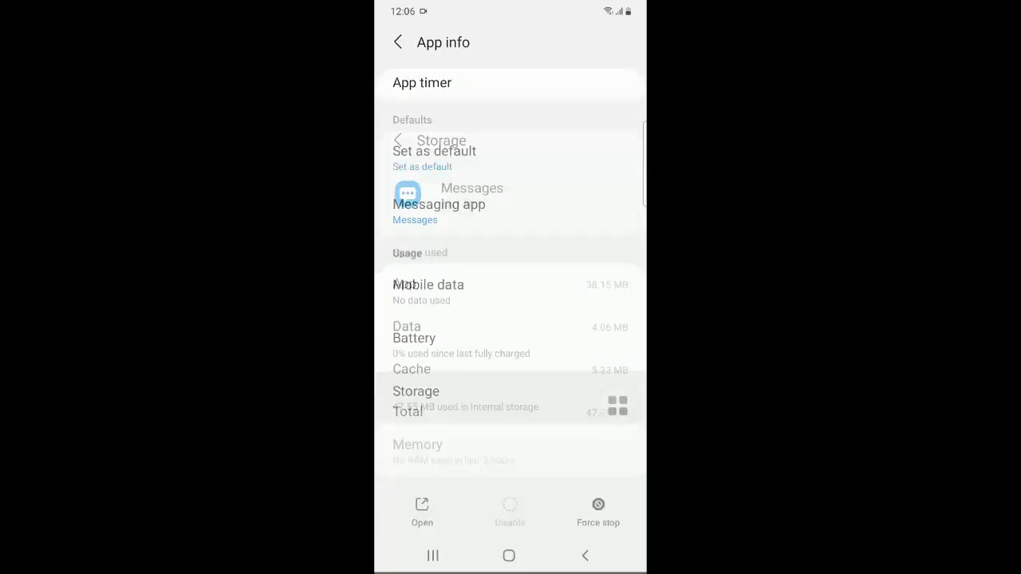
{"action": "left_click", "coordinate": [415, 391]}
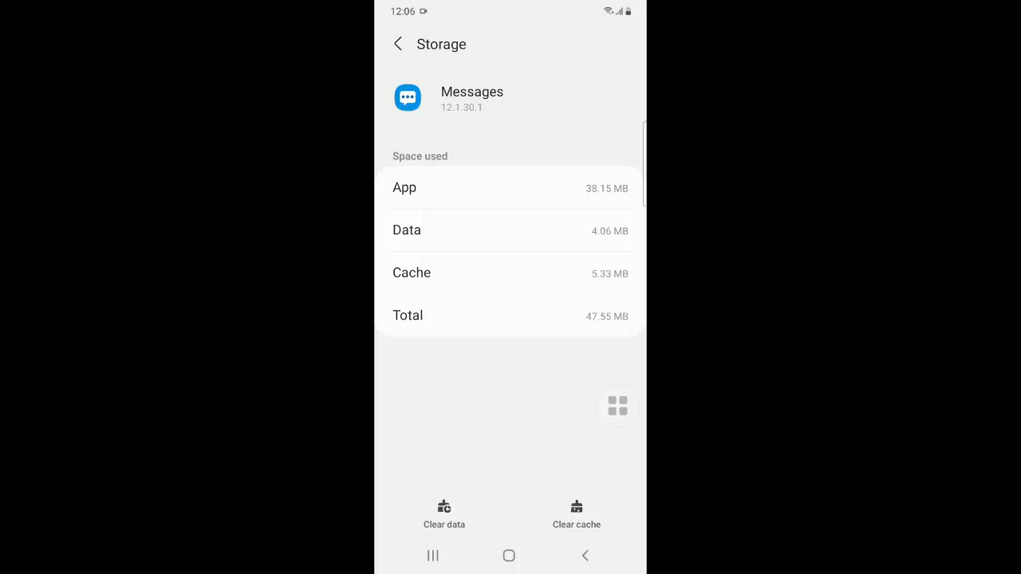
Clear Messages' cache and data, confirming deletion, leaving only the 38.11 MB app size
{"action": "left_click", "coordinate": [576, 510]}
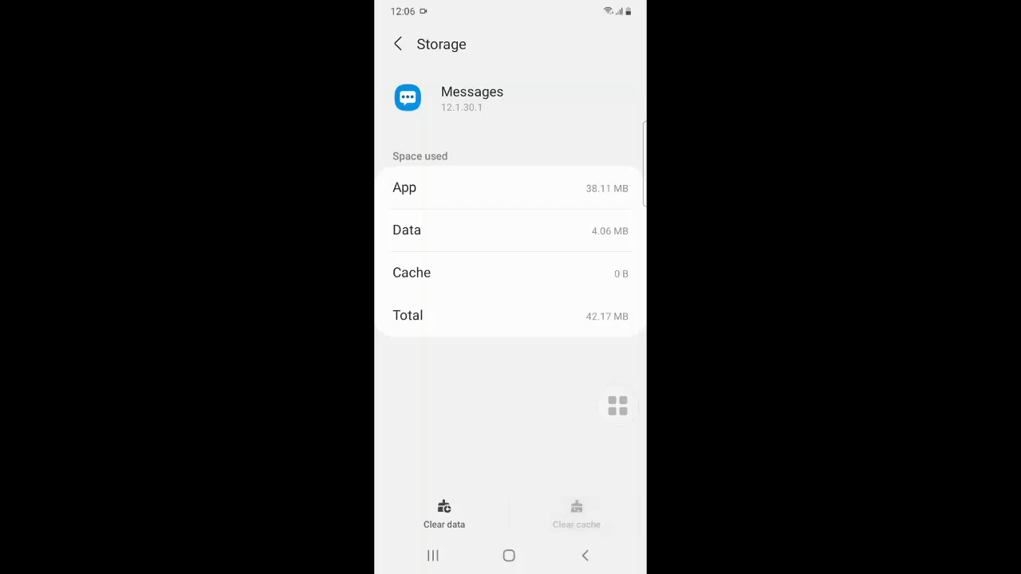
{"action": "left_click", "coordinate": [444, 509]}
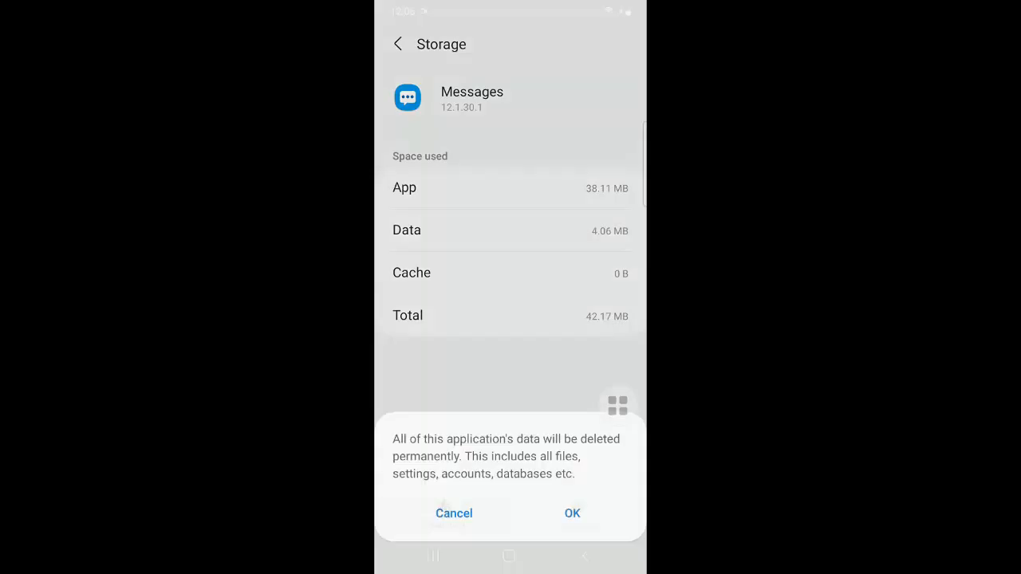
{"action": "left_click", "coordinate": [571, 513]}
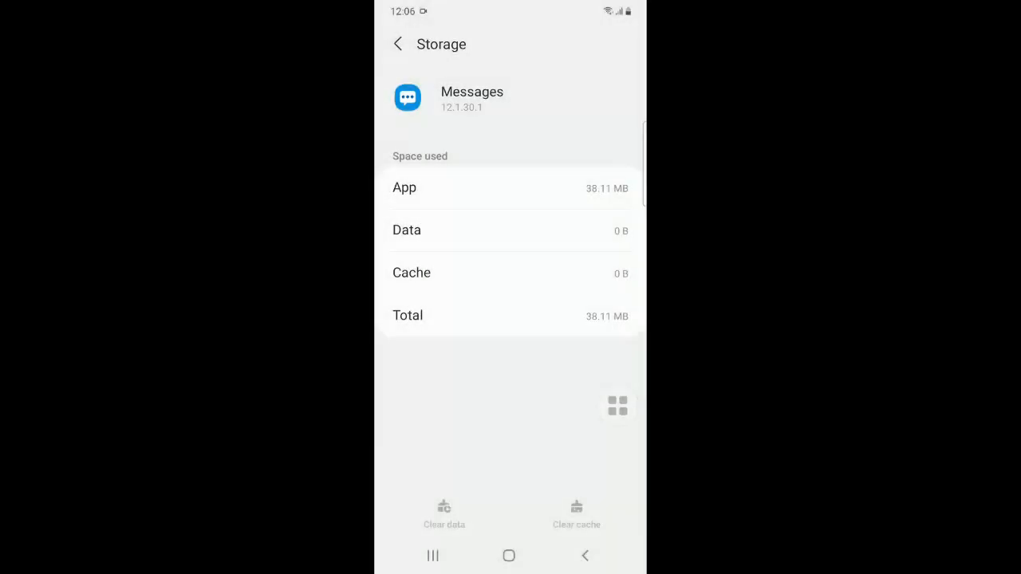
Back out to the Apps list and reopen Messages' app info showing 38.11 MB used
{"action": "left_click", "coordinate": [397, 45]}
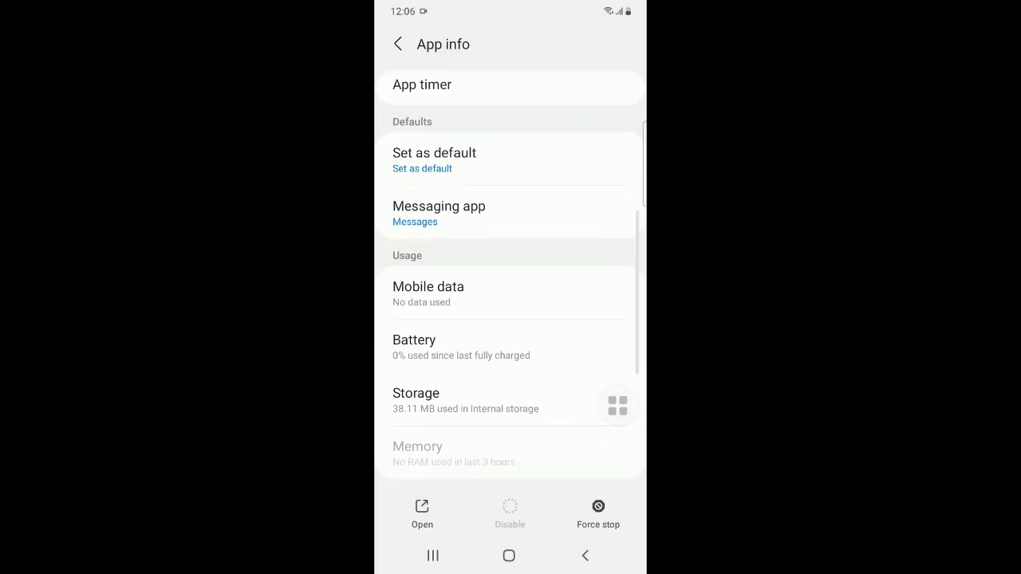
{"action": "left_click", "coordinate": [395, 44]}
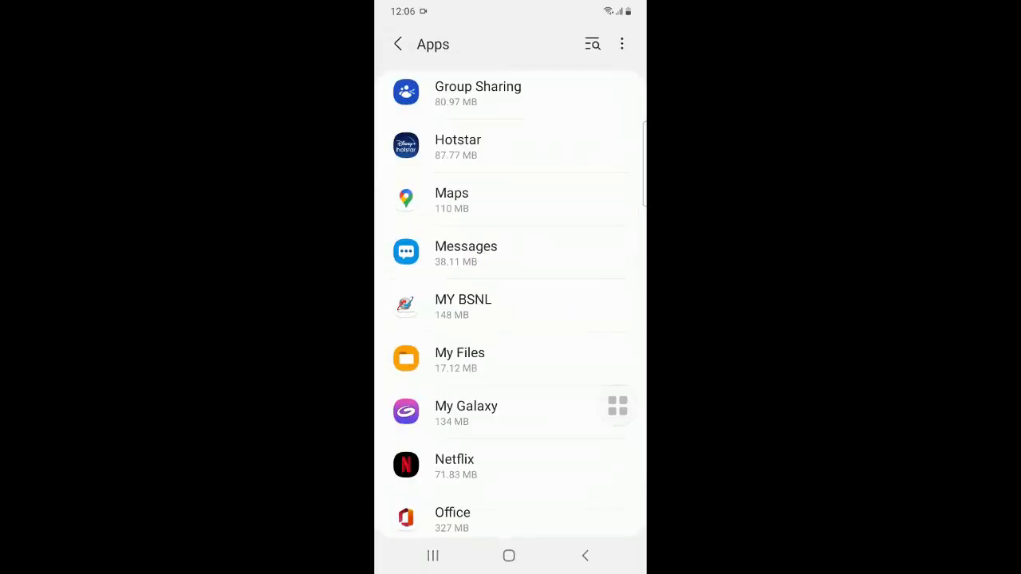
{"action": "left_click", "coordinate": [465, 252]}
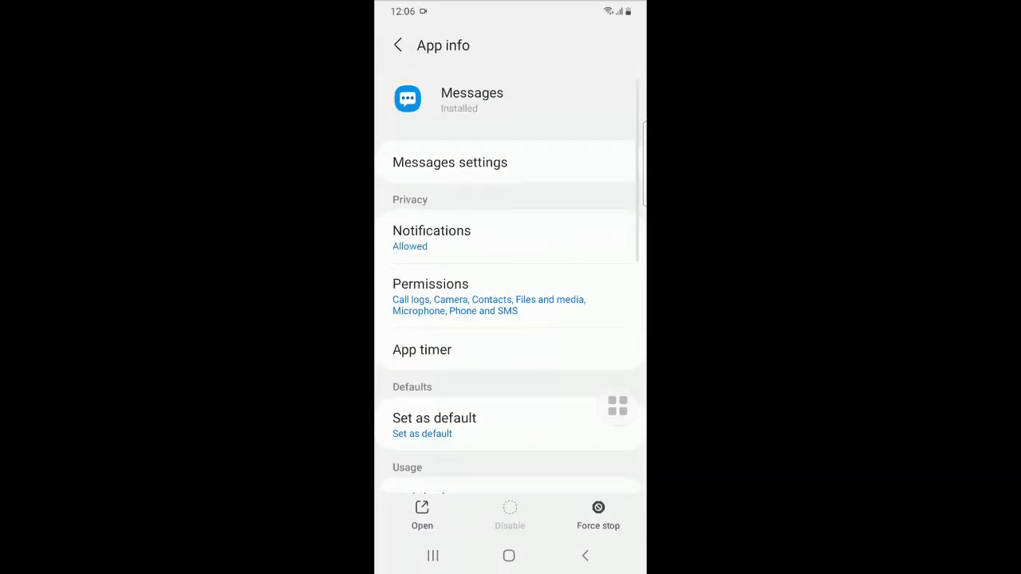
{"action": "scroll", "scroll_direction": "down", "scroll_amount": 3}
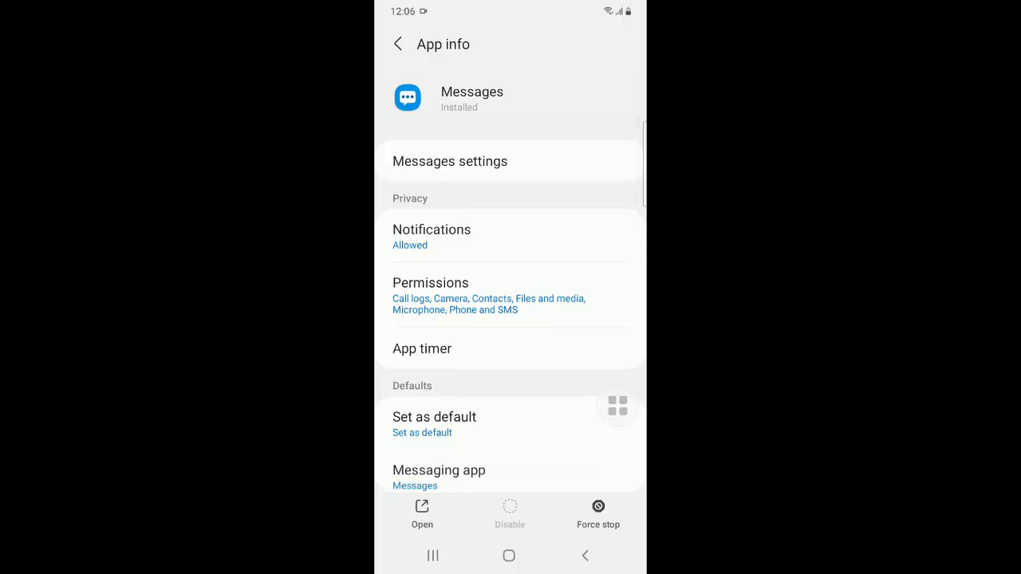